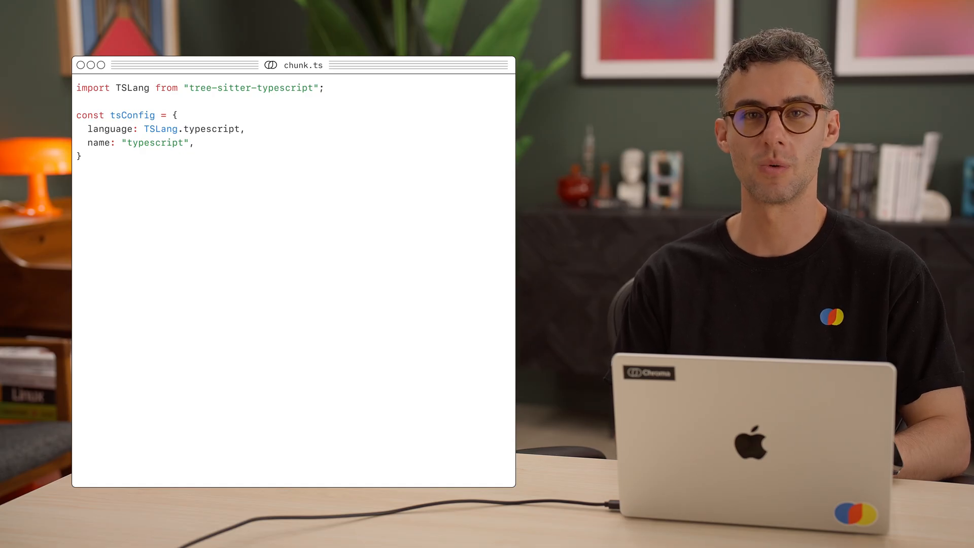
Add a wantedNodes Set of function_declaration, class_declaration and interface node types to tsConfig
type("wantedNodes: new Set<string>(['function_declaration', 'class_declaration', 'interface_declaration']),")
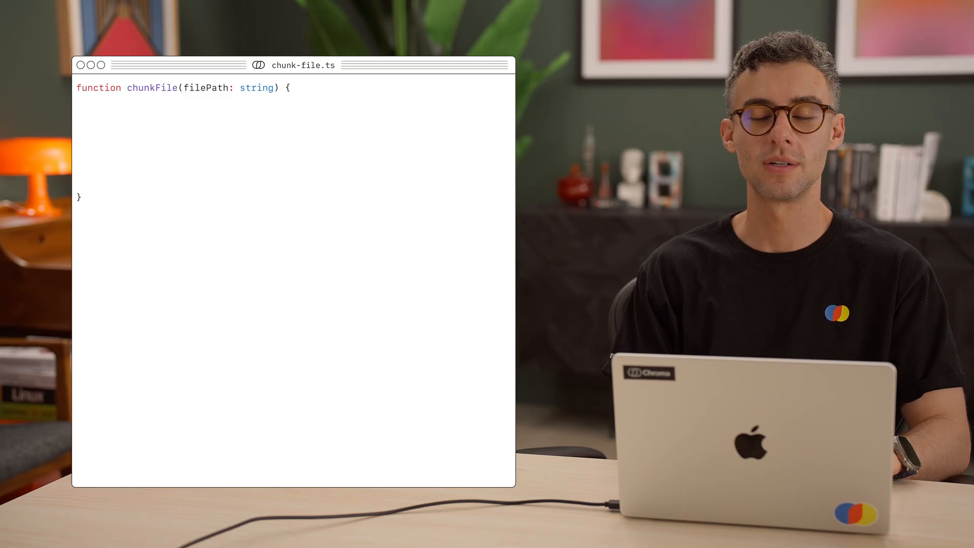
Write six step comments in chunkFile, from determining the file extension to returning results
type("// Determine the file's extension")
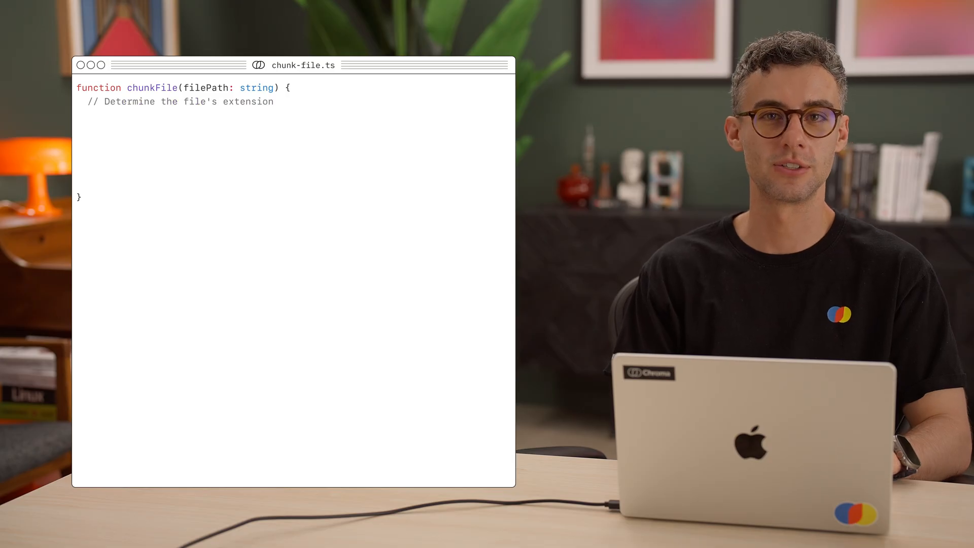
type("// Grab the corresponding tree-sitter language config, or return if not supported (we can also default to a naive fallback)")
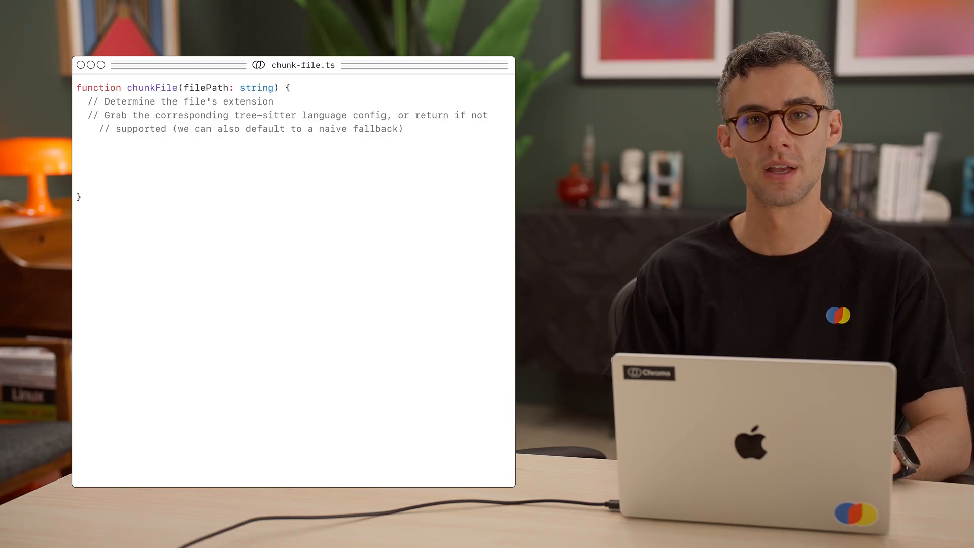
type("// Read the file's contents")
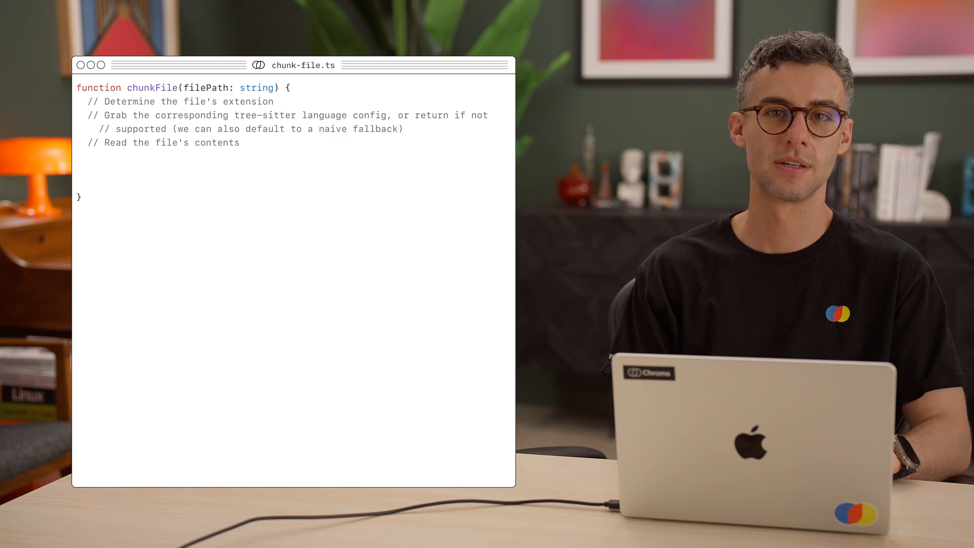
type("// Parse the file using tree-sitter")
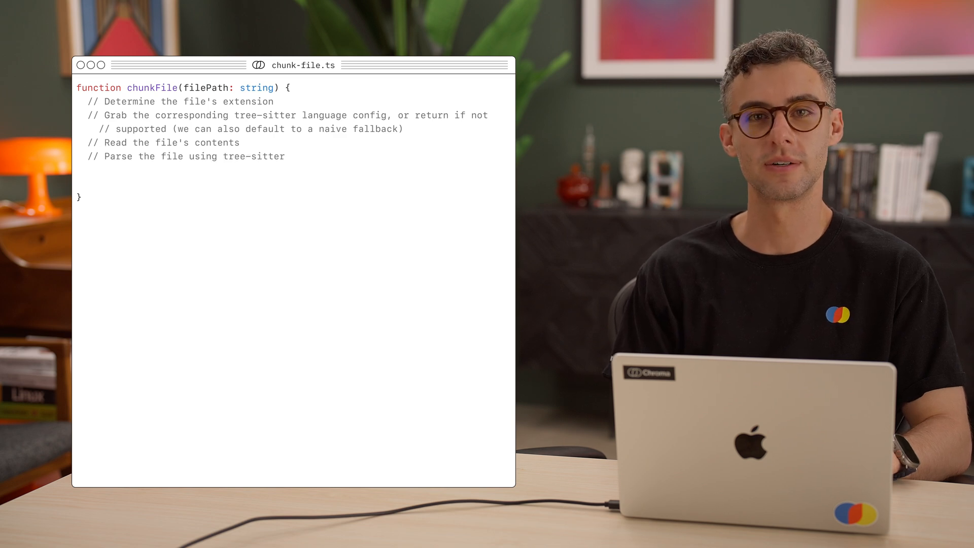
type("// Explore the parsed AST and collect chunks")
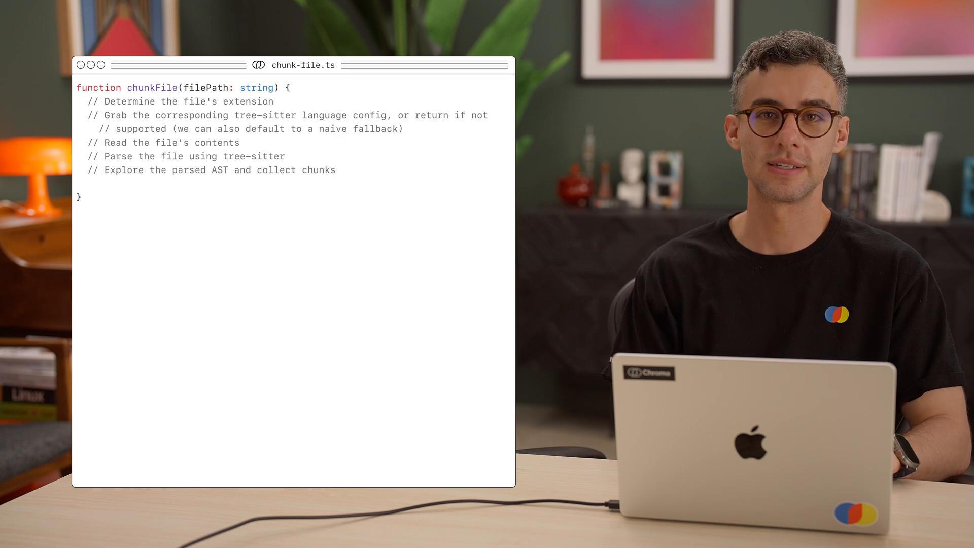
type("// Return the results")
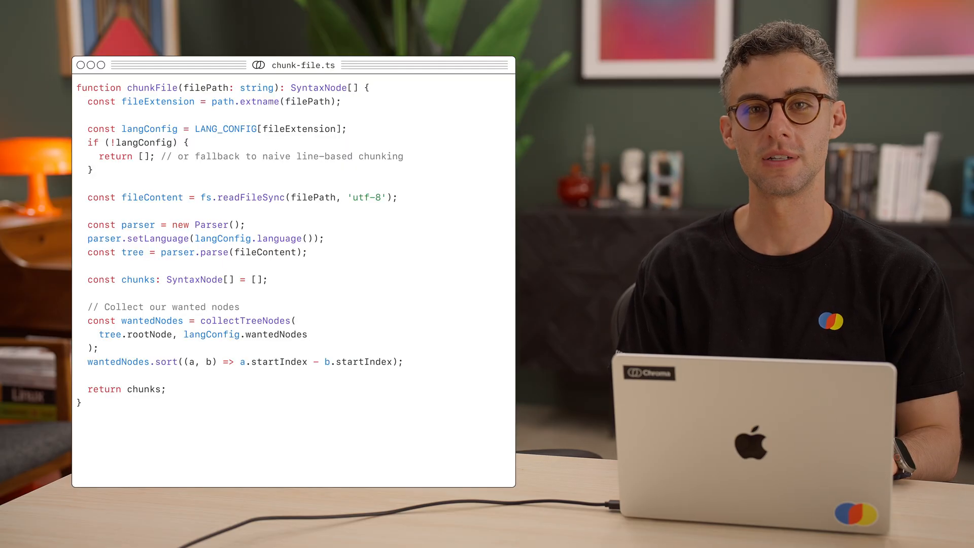
Drag across the chunkFile code in the editor overlay
left_click_drag(86, 321, 403, 362)
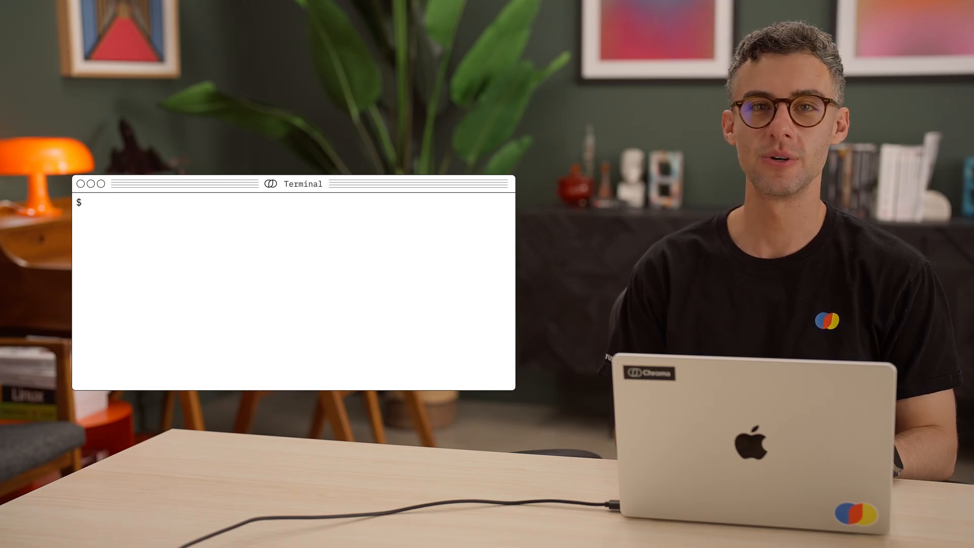
Run npm install tiktoken in the terminal
type("npm install tiktoken")
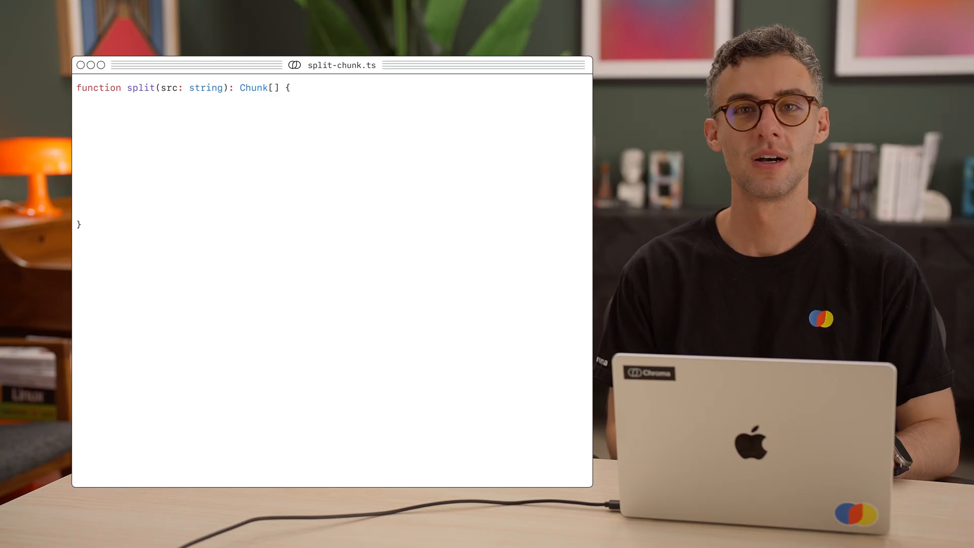
Outline split with step comments, then advance splitStart by currentLines.length
type("// split the input source code into lines")
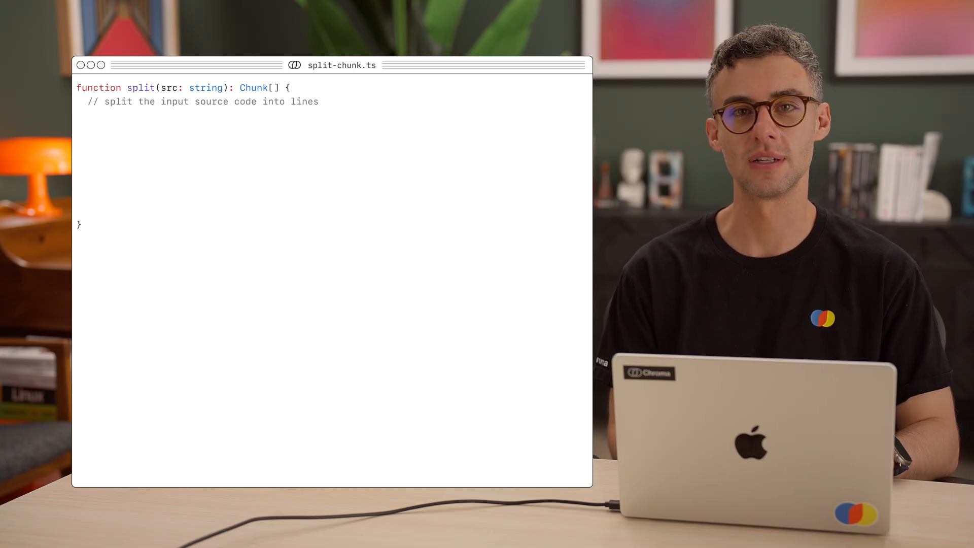
type("// initialize the current split")
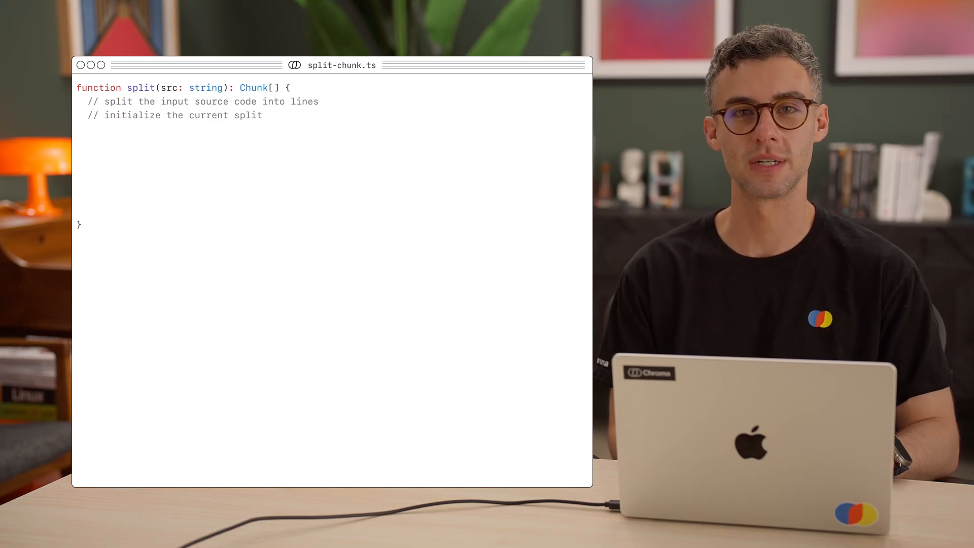
type("// for every line")
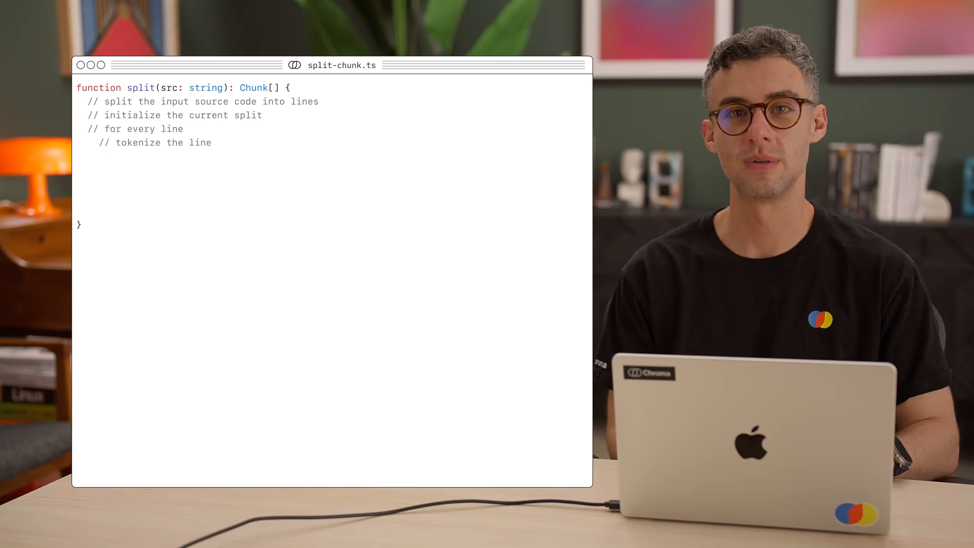
type("// if the token size of the current split + current line tokens > maxTokens")
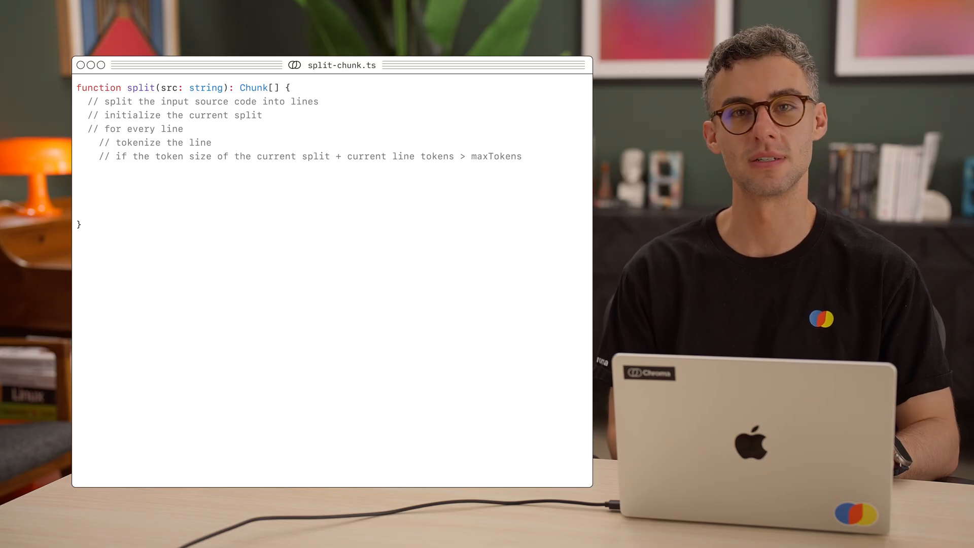
type("// flush the current split")
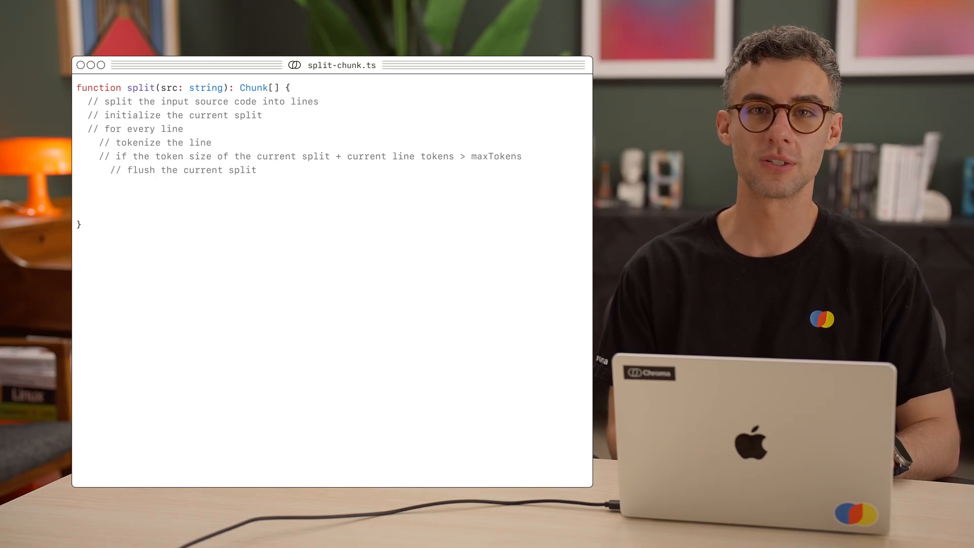
type("// reset the current split")
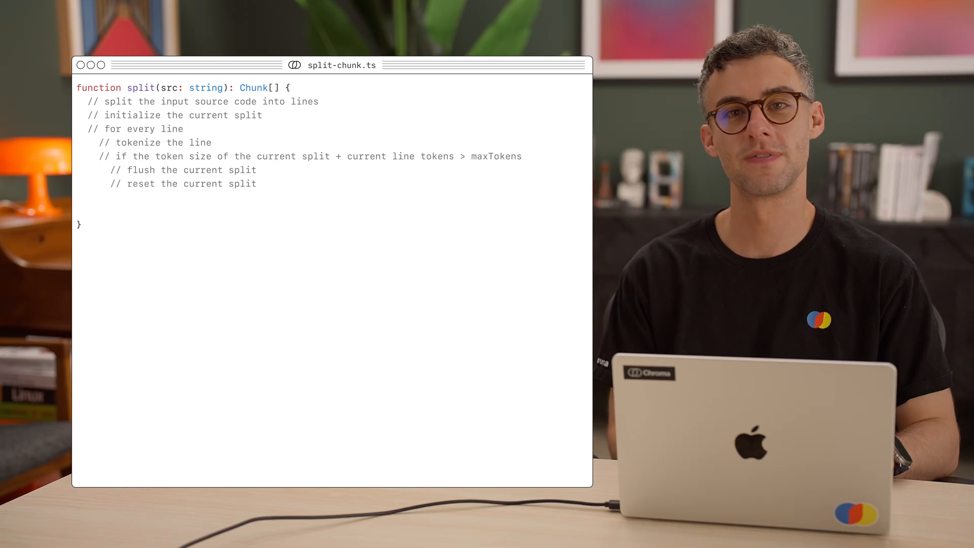
type("// otherwise, add the line to the current split")
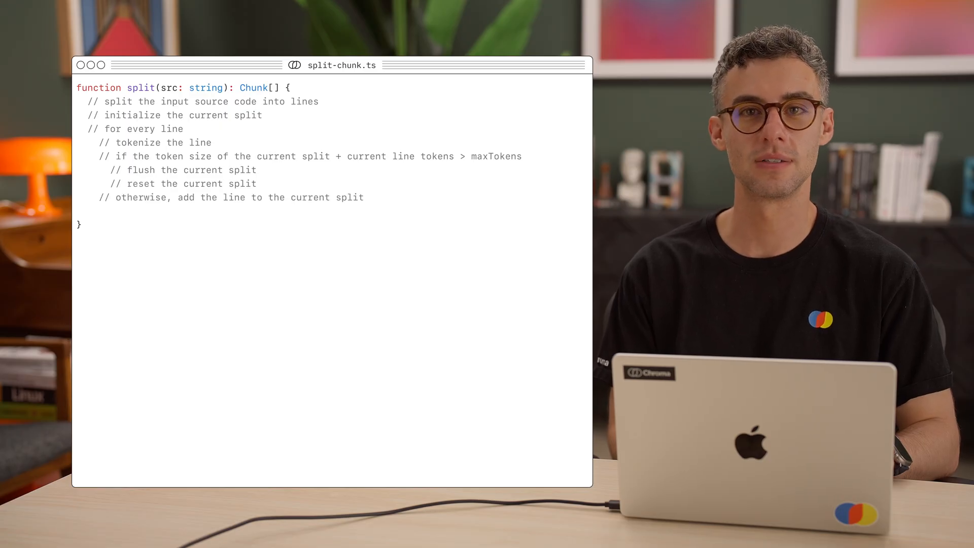
type("// add any remaining lines to their own split")
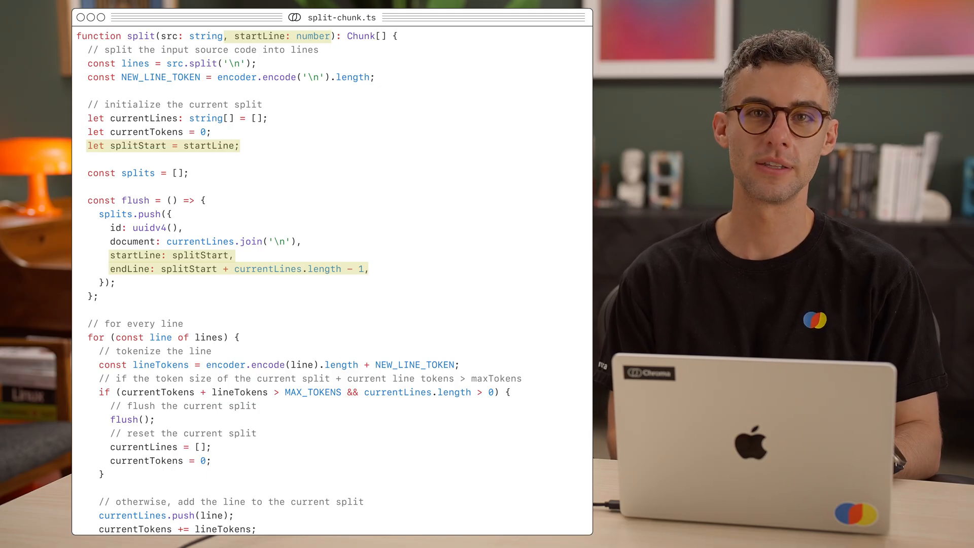
type("splitStart += currentLines.length;")
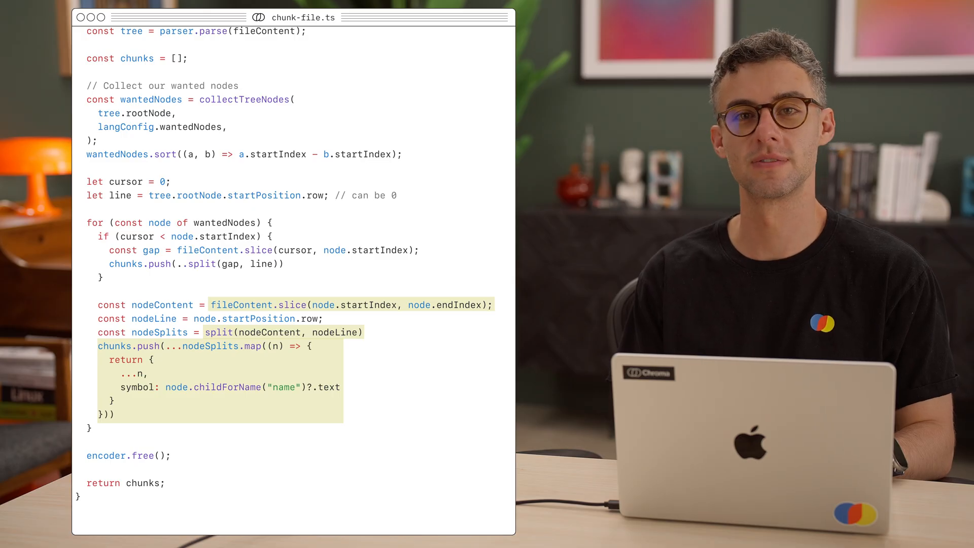
Add parents: getParentsString(node.parents) to the nodeSplits return object
type("parents: getParentsString(node.parents)")
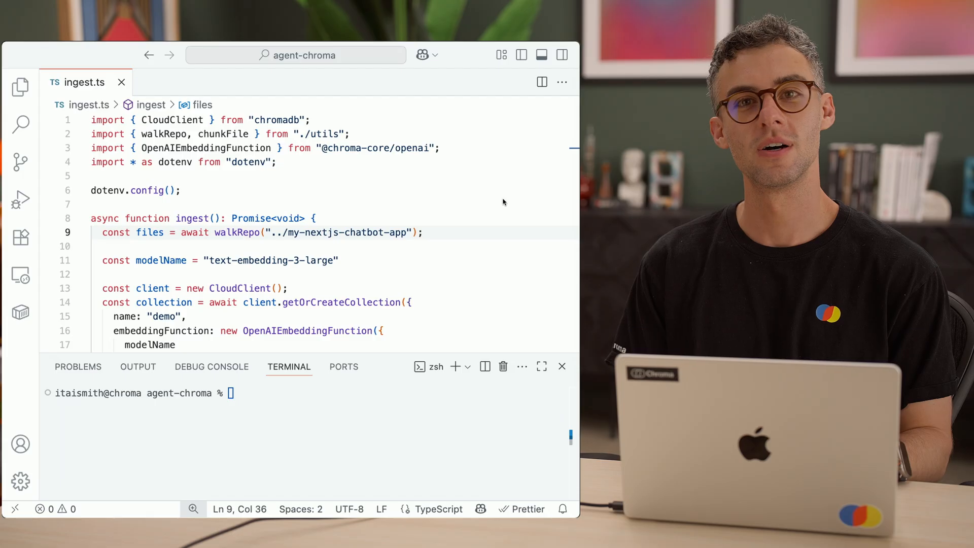
double_click(237, 232)
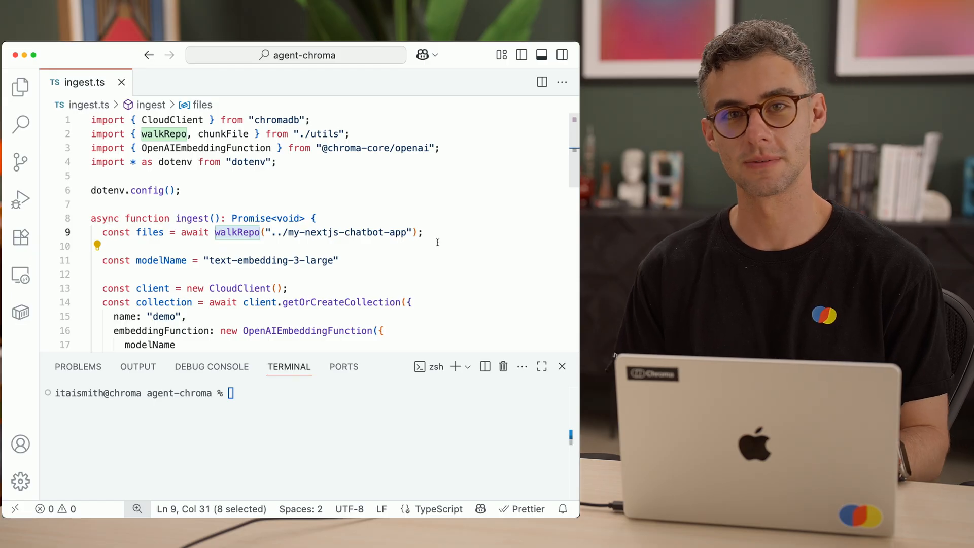
scroll("down", 3)
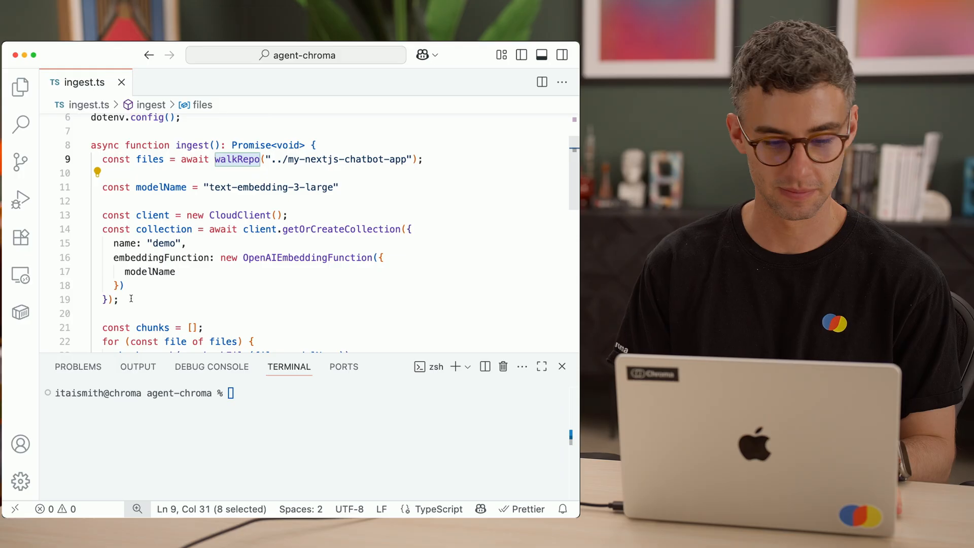
double_click(307, 258)
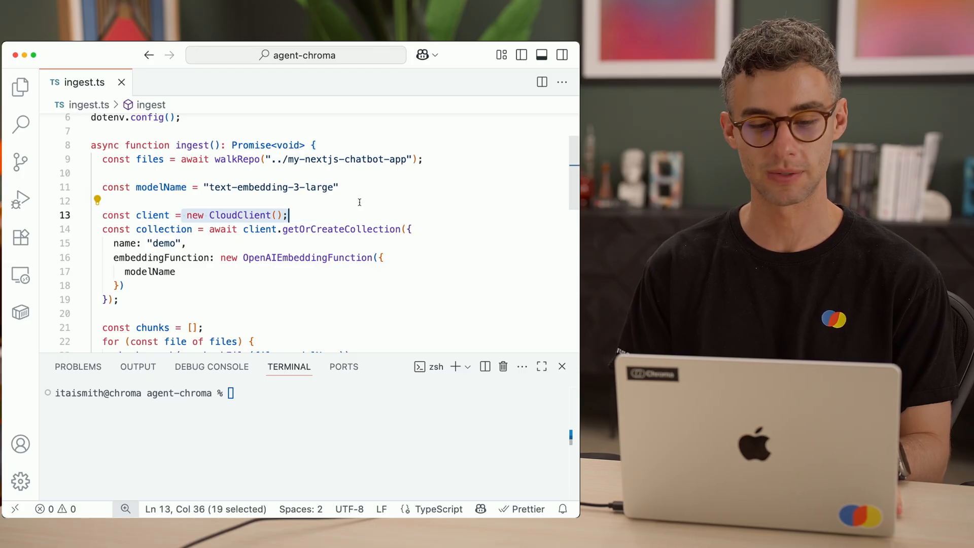
scroll("down", 3)
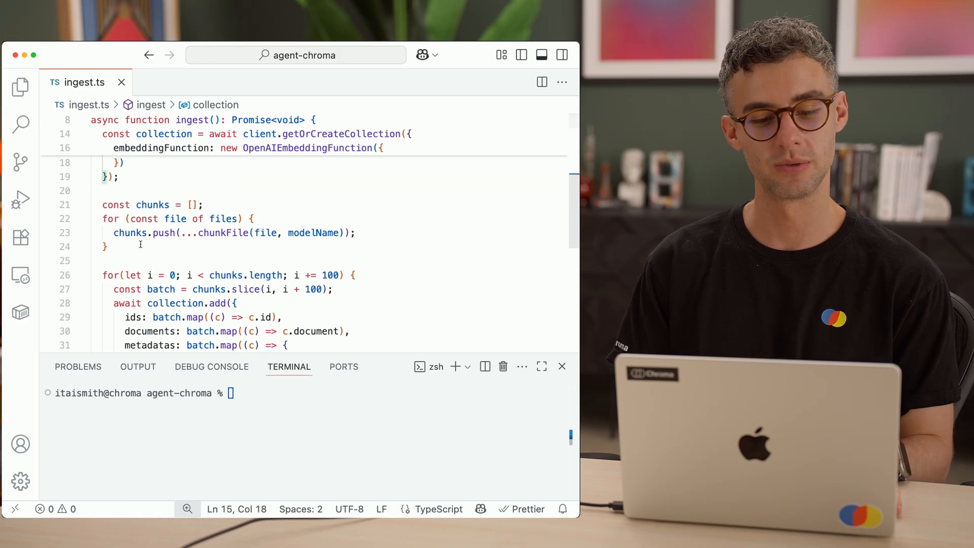
double_click(222, 233)
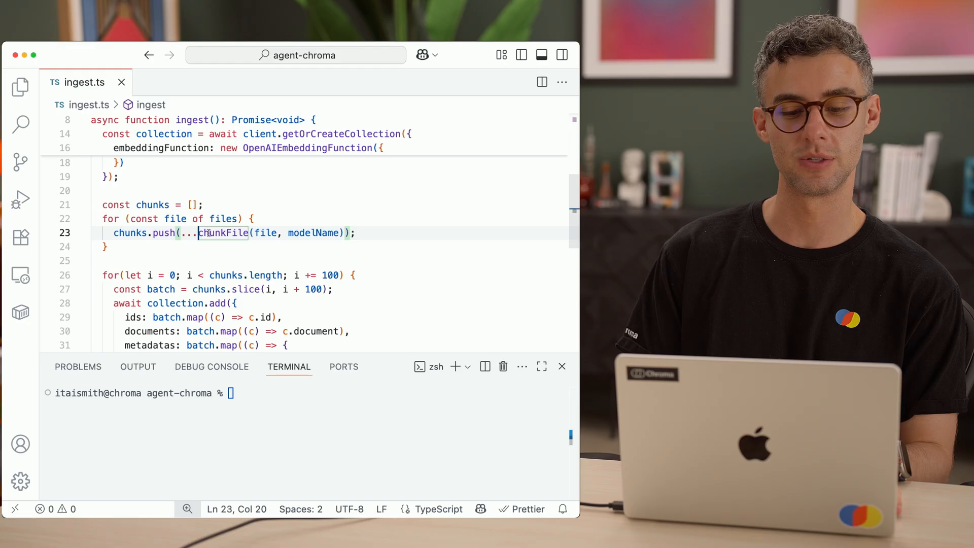
double_click(222, 233)
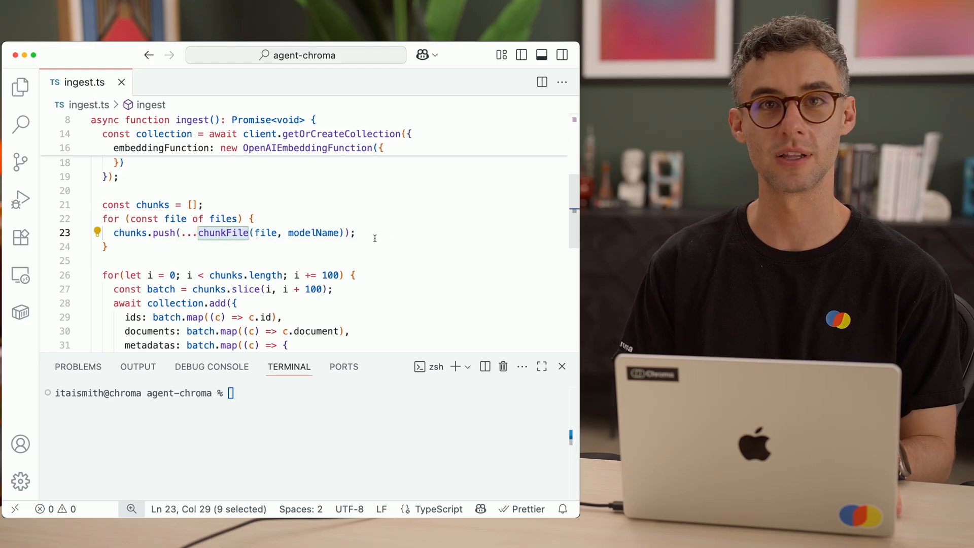
scroll("down", 3)
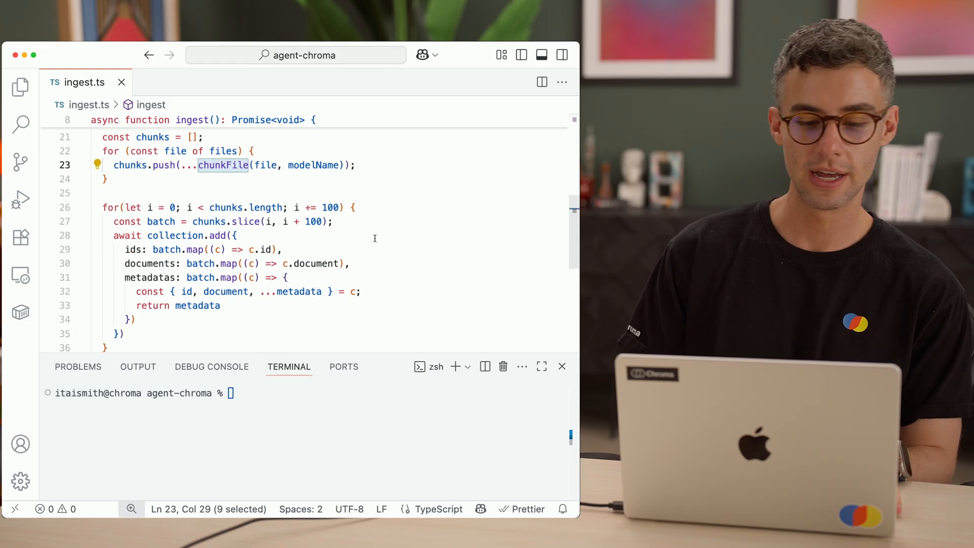
scroll("down", 3)
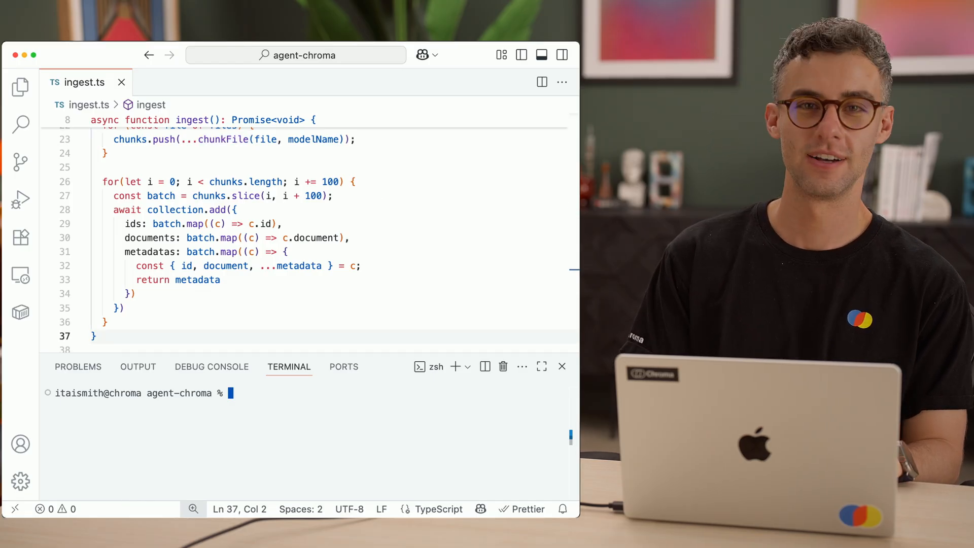
type("npm ru")
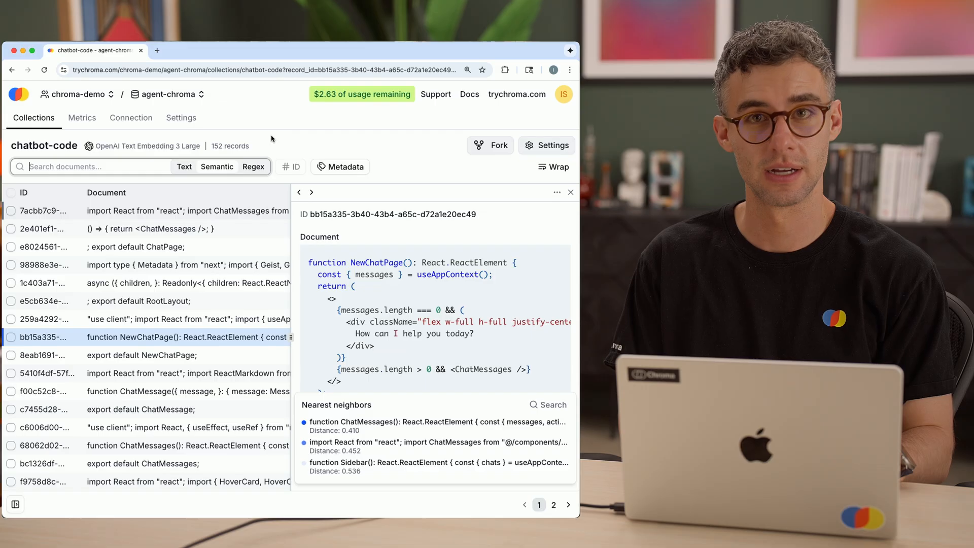
Semantic-search 'How is scrolling handled?' and open the ChatMessages result
type("How is")
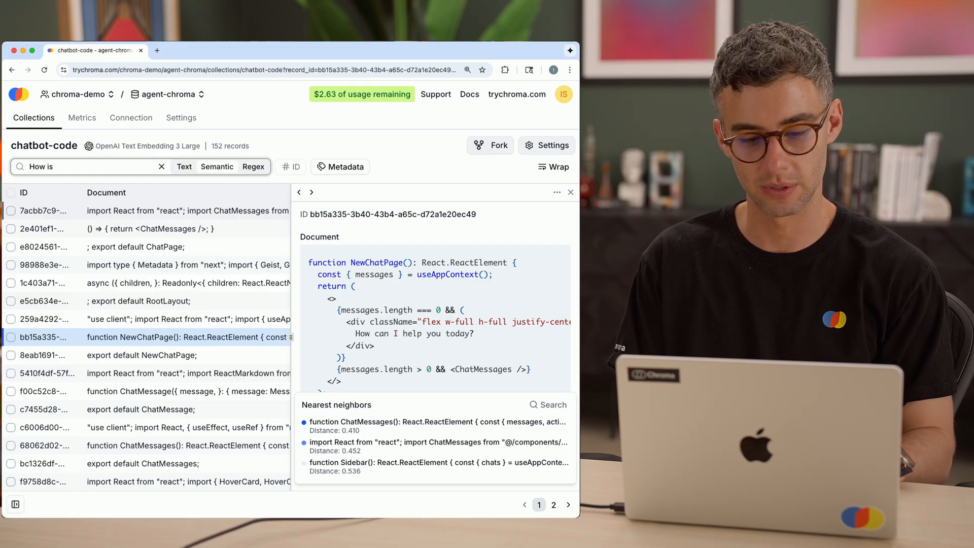
type("scrolling handled?")
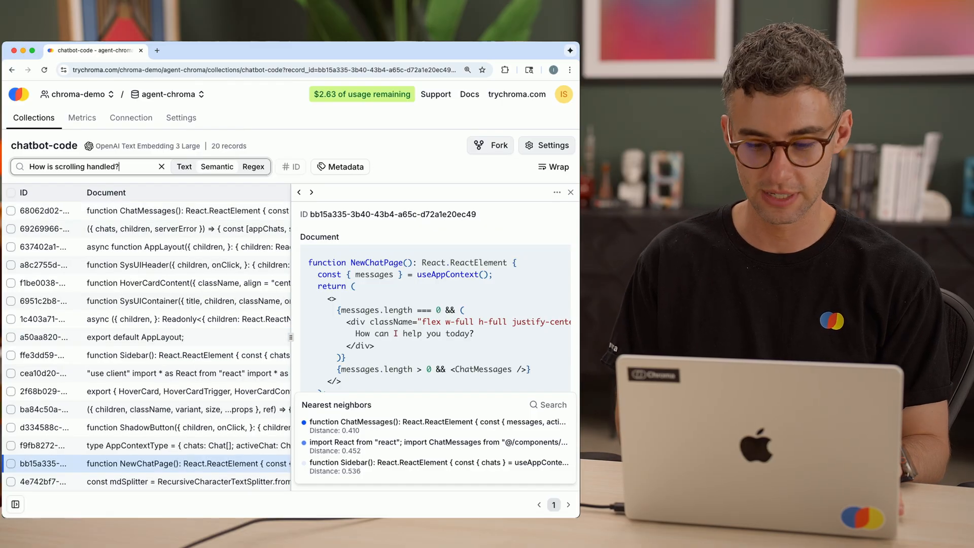
left_click(149, 211)
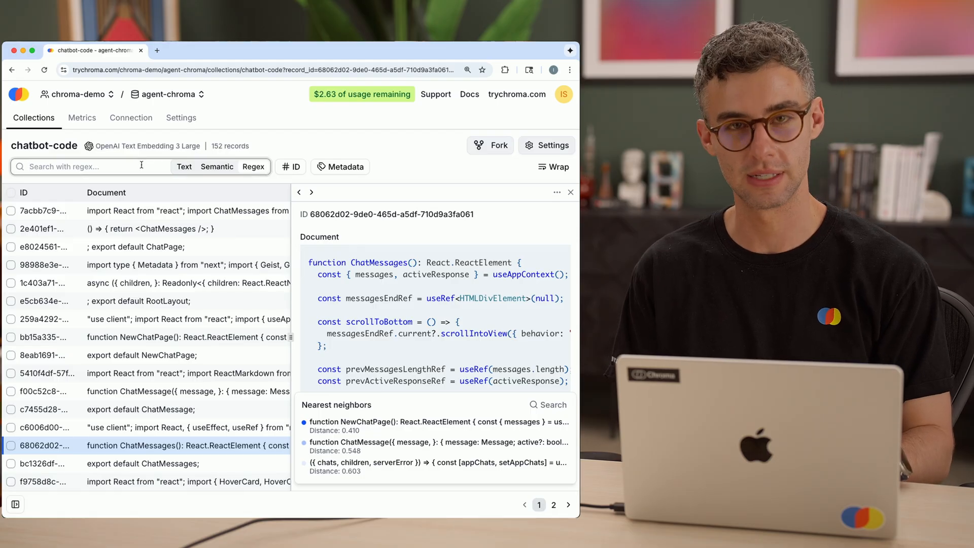
Enter the regex setError\( in the search box
type("s")
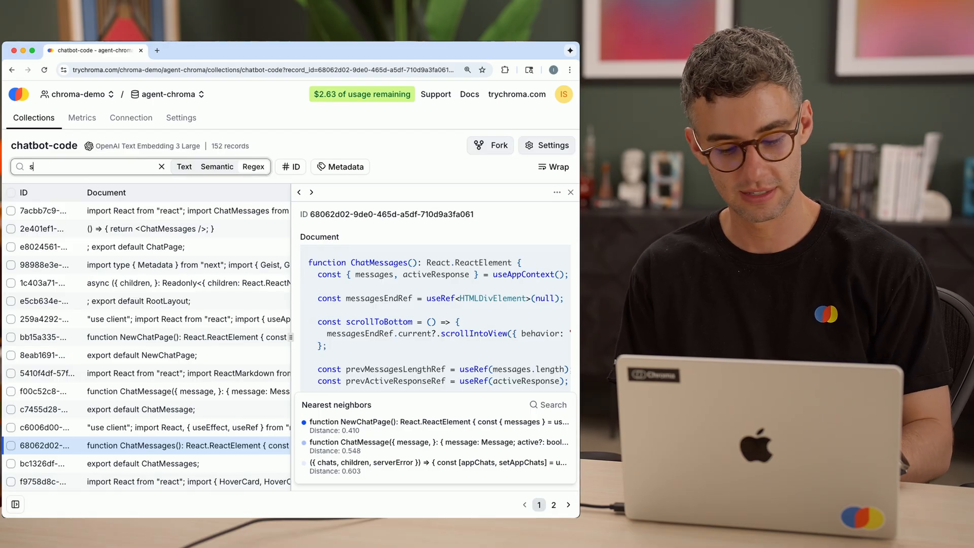
type("etError\\(")
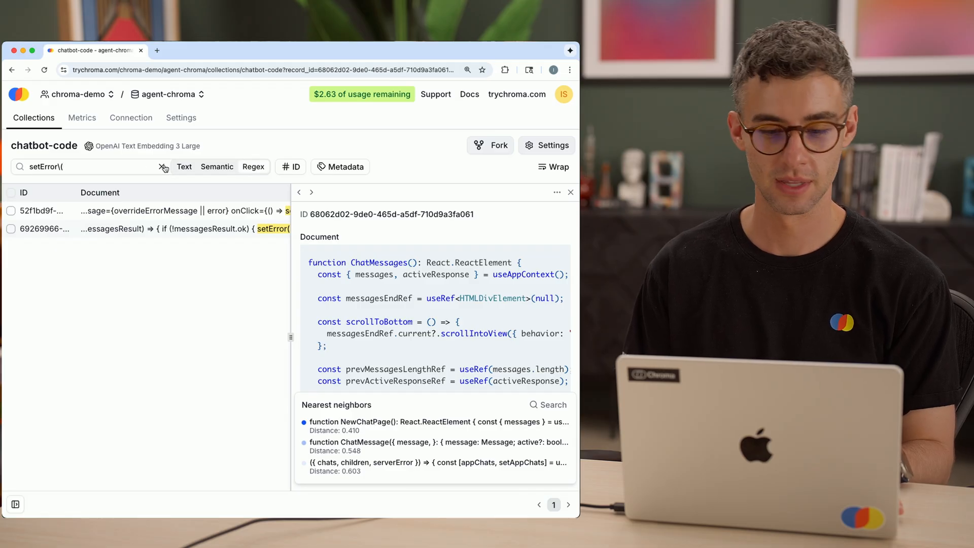
Clear the search, filter by symbol equals ChatMessage, and open the single result
left_click(164, 166)
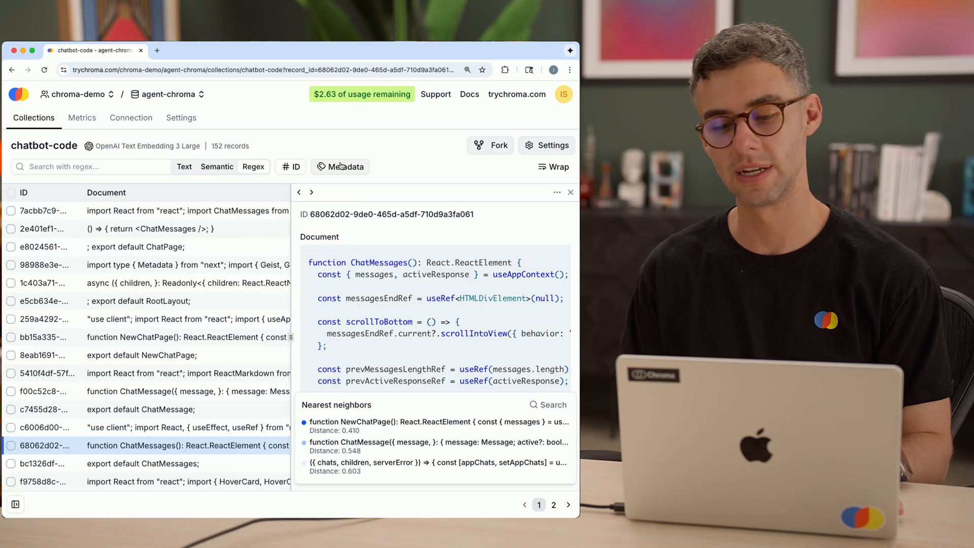
left_click(340, 166)
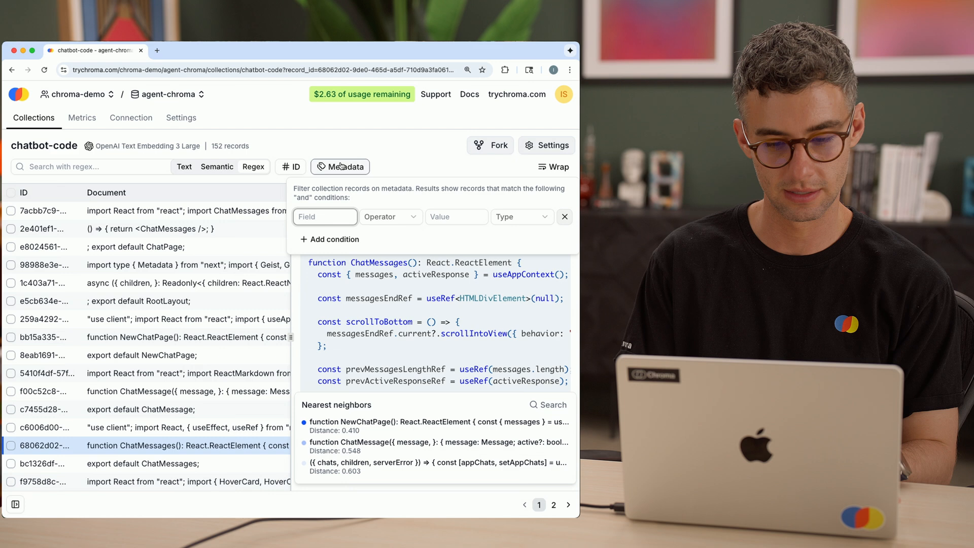
type("symbol")
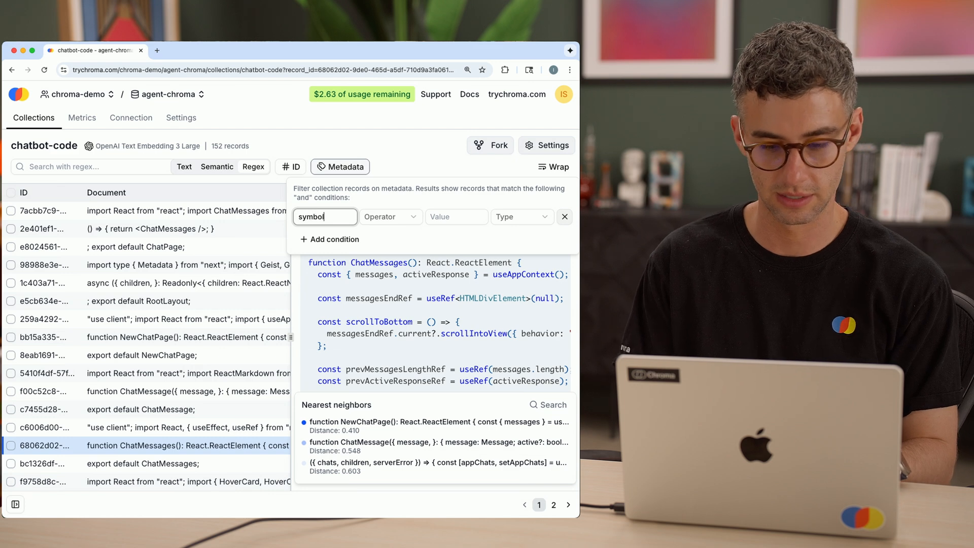
left_click(390, 216)
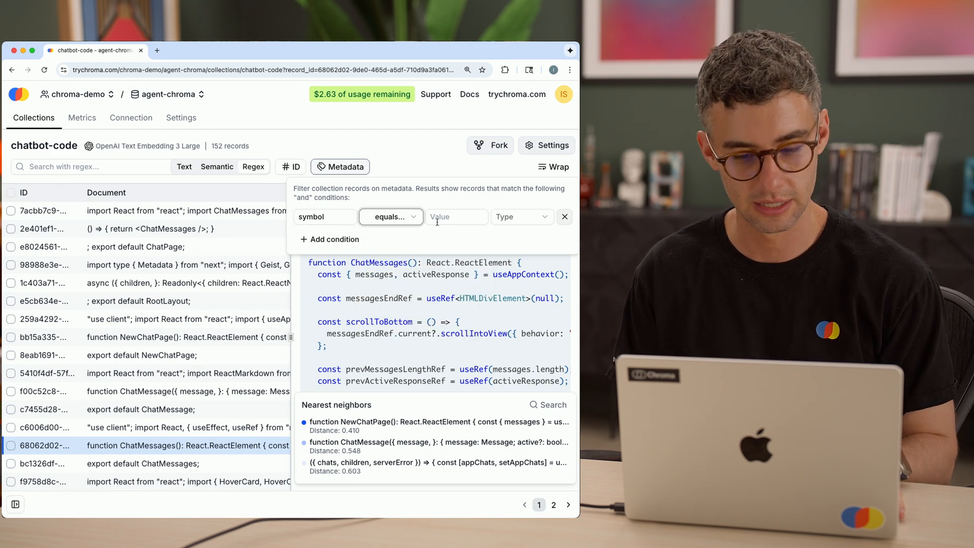
type("ChatMessage")
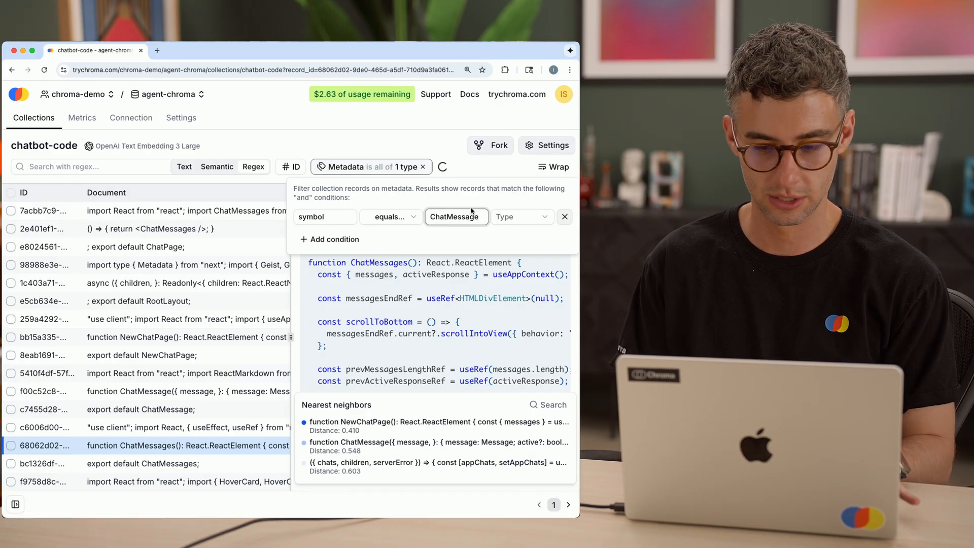
left_click(521, 216)
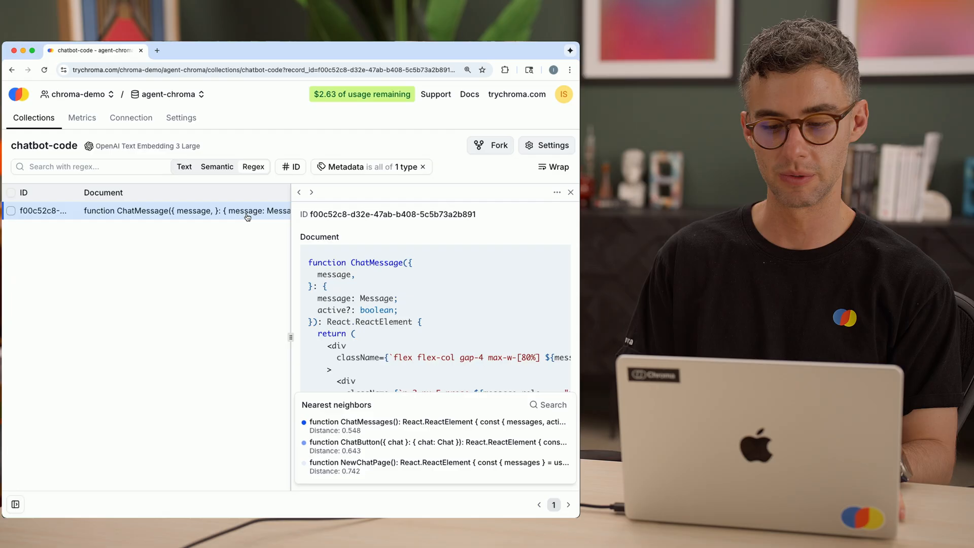
scroll("down", 3)
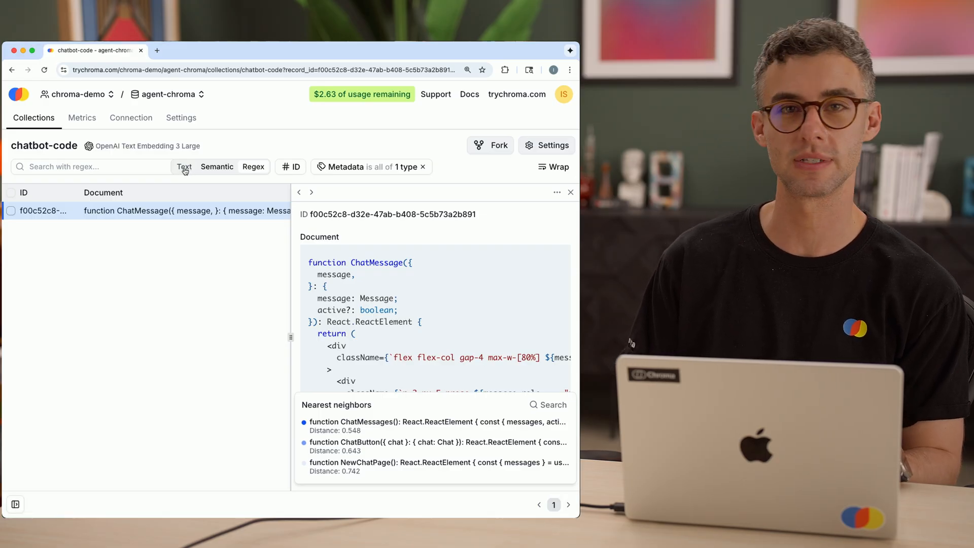
Text-search 'import' with a metadata condition filePath equals app/page.ts
left_click(90, 167)
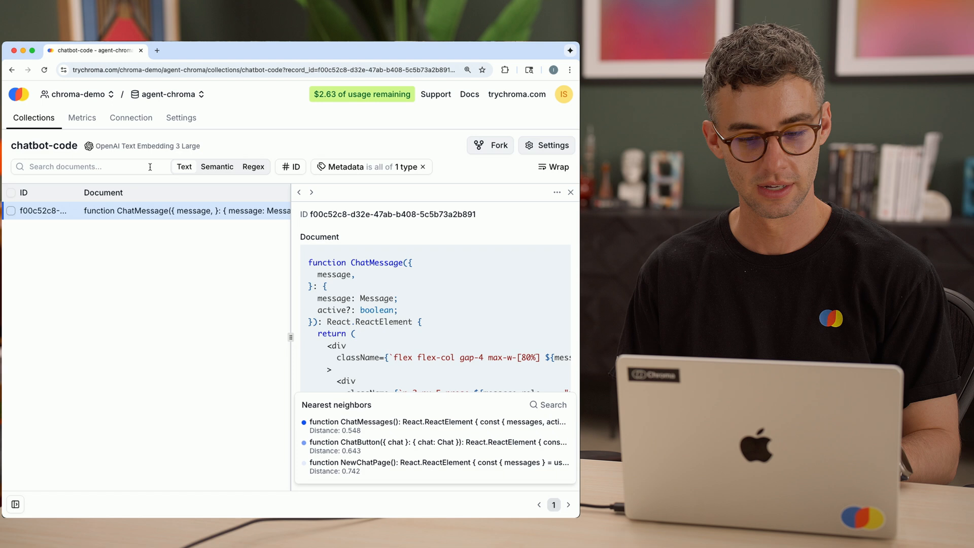
type("import")
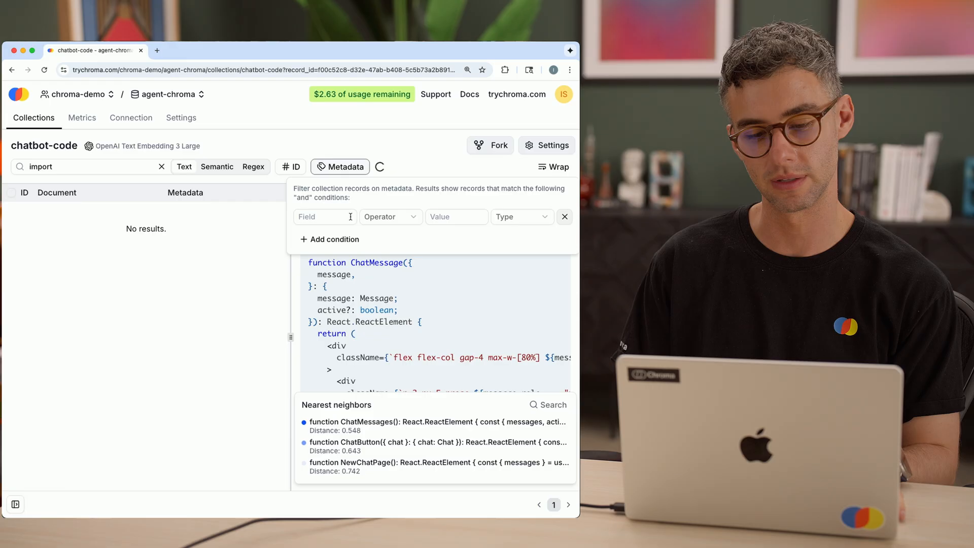
type("f")
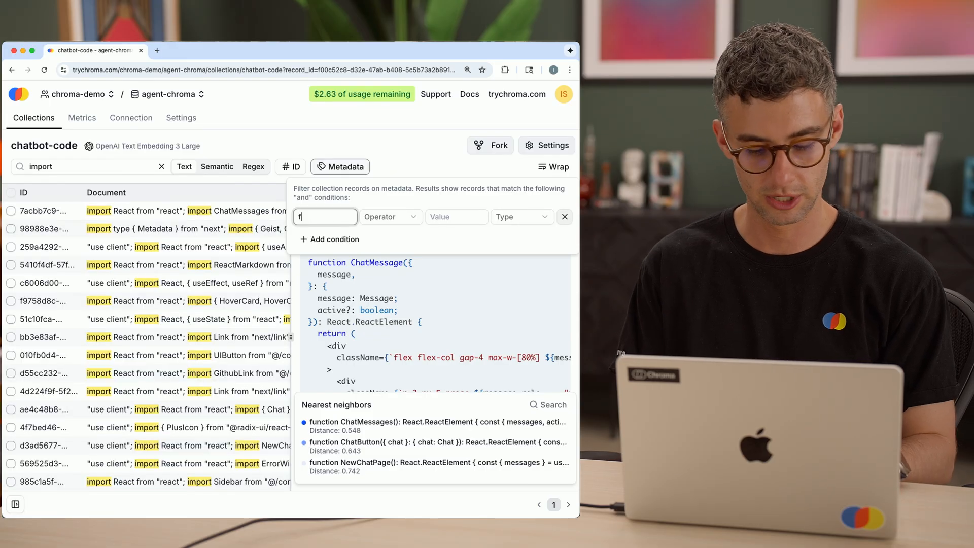
left_click(390, 216)
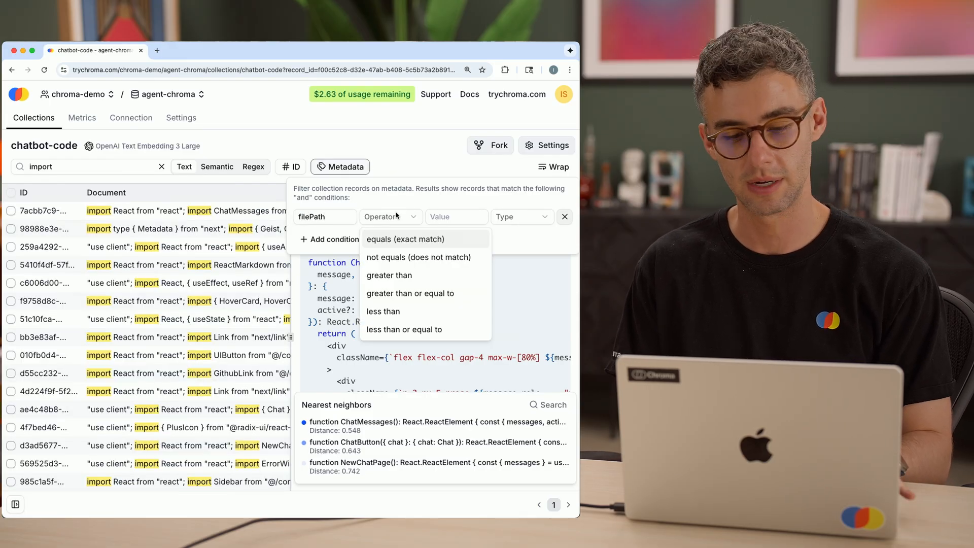
type("app")
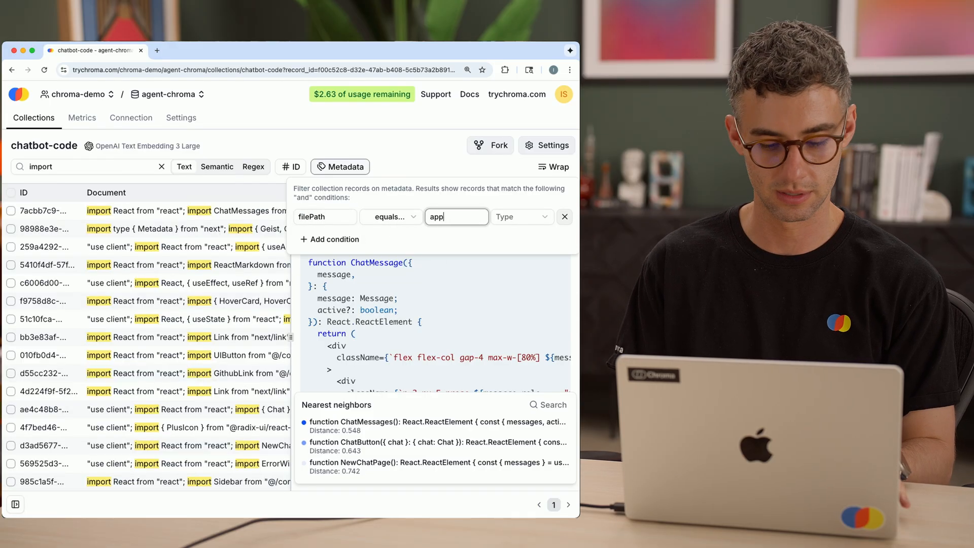
type("/page.ts")
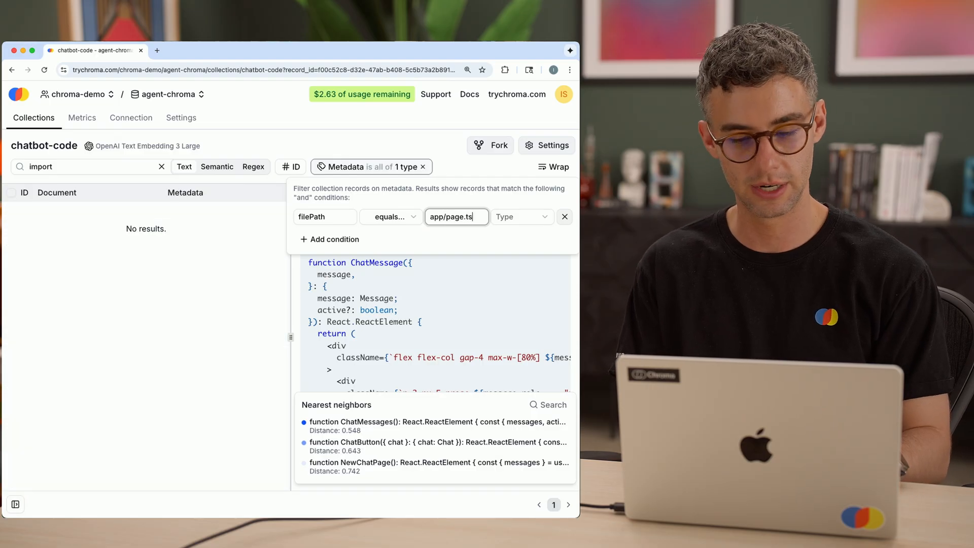